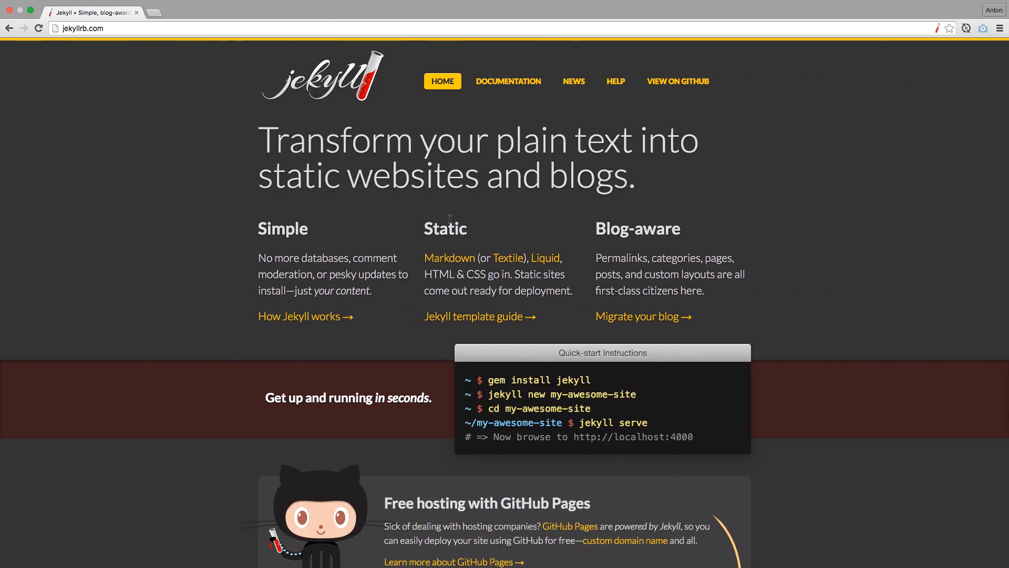
Step: Browse the Jekyll Plugins docs through Generators, Converters, Commands and Tags down to Available Plugins
{"action": "left_click", "coordinate": [507, 81]}
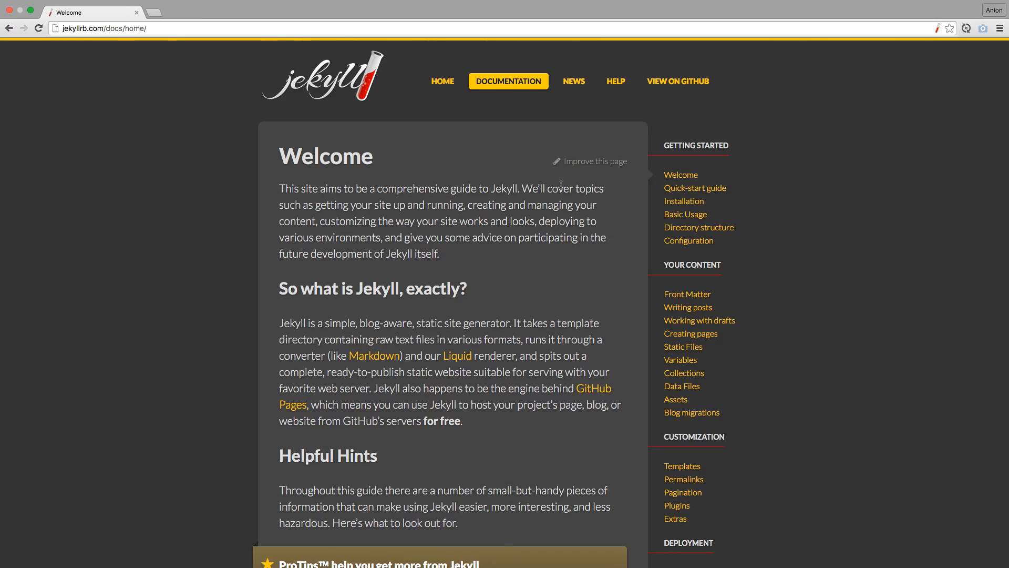
{"action": "left_click", "coordinate": [675, 506]}
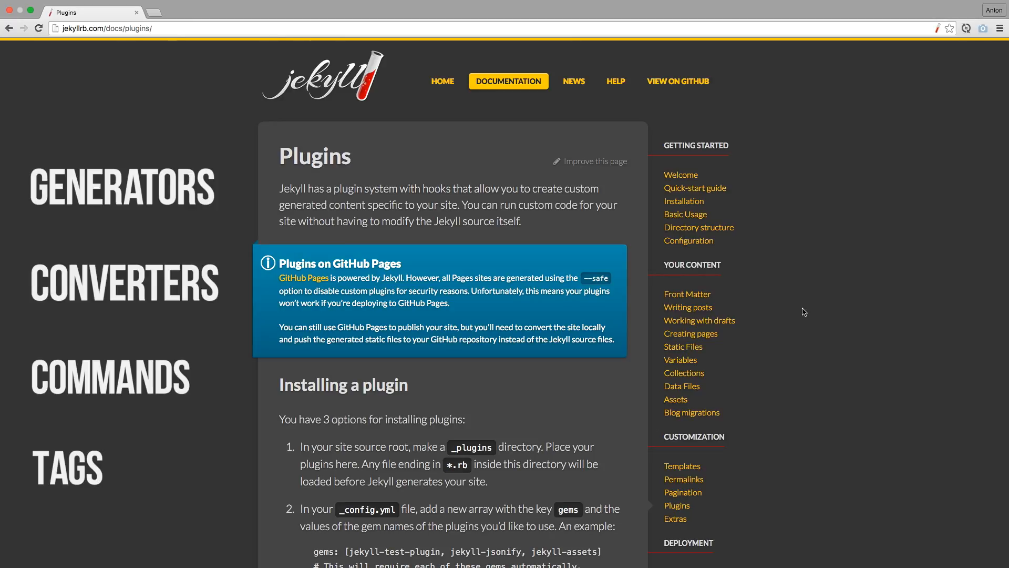
{"action": "scroll", "scroll_direction": "down", "scroll_amount": 3}
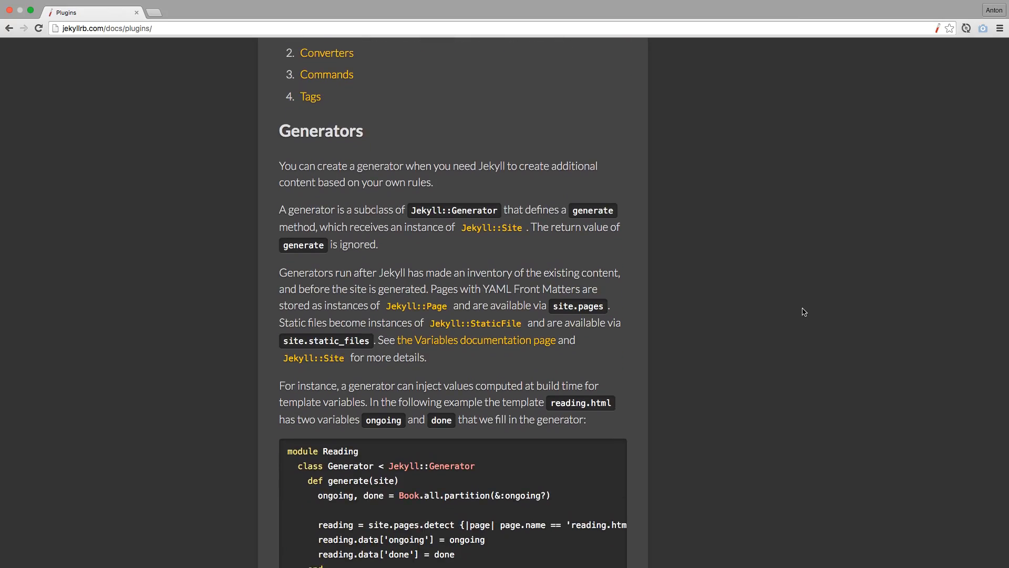
{"action": "scroll", "scroll_direction": "down", "scroll_amount": 3}
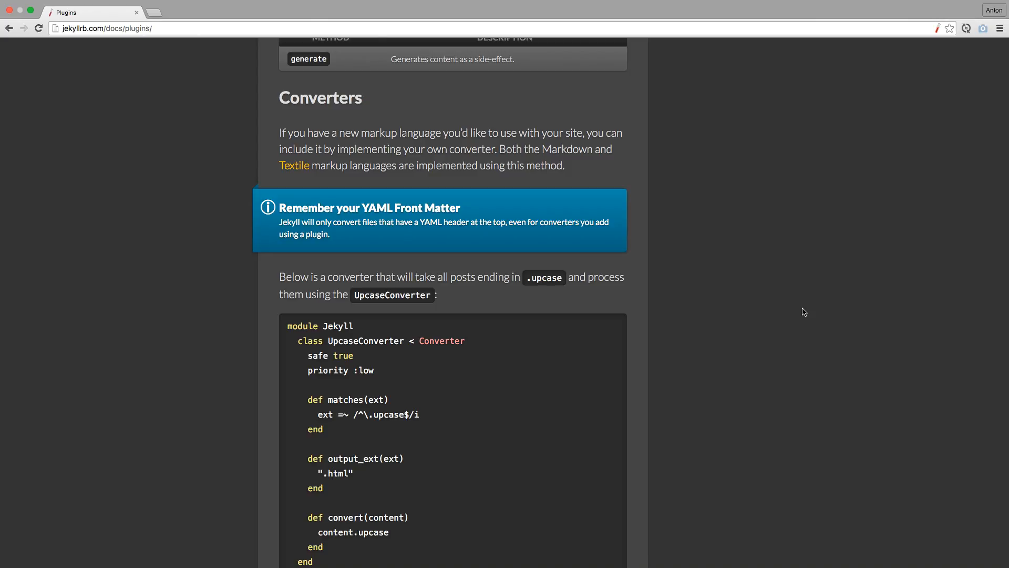
{"action": "scroll", "scroll_direction": "down", "scroll_amount": 3}
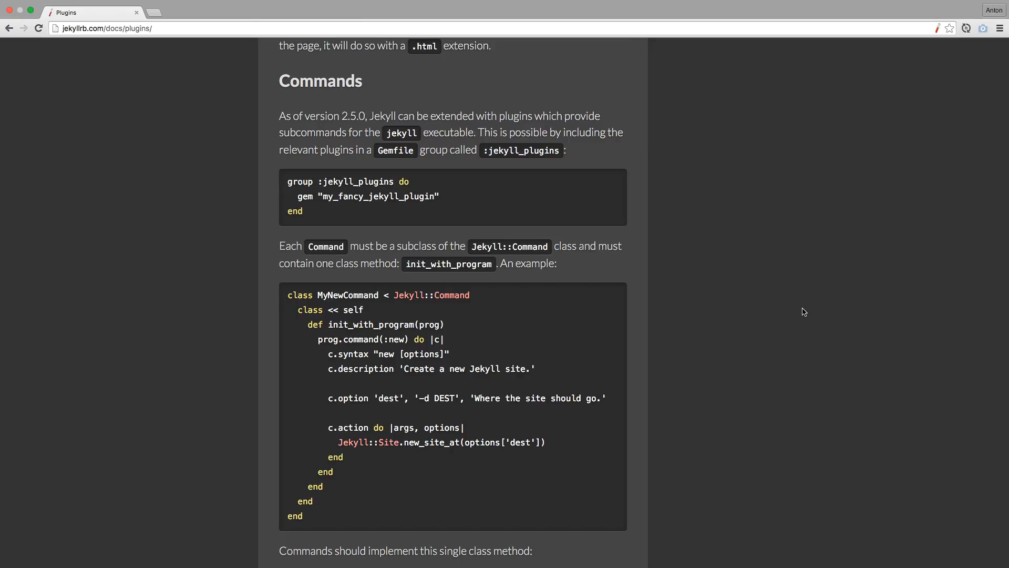
{"action": "scroll", "scroll_direction": "down", "scroll_amount": 3}
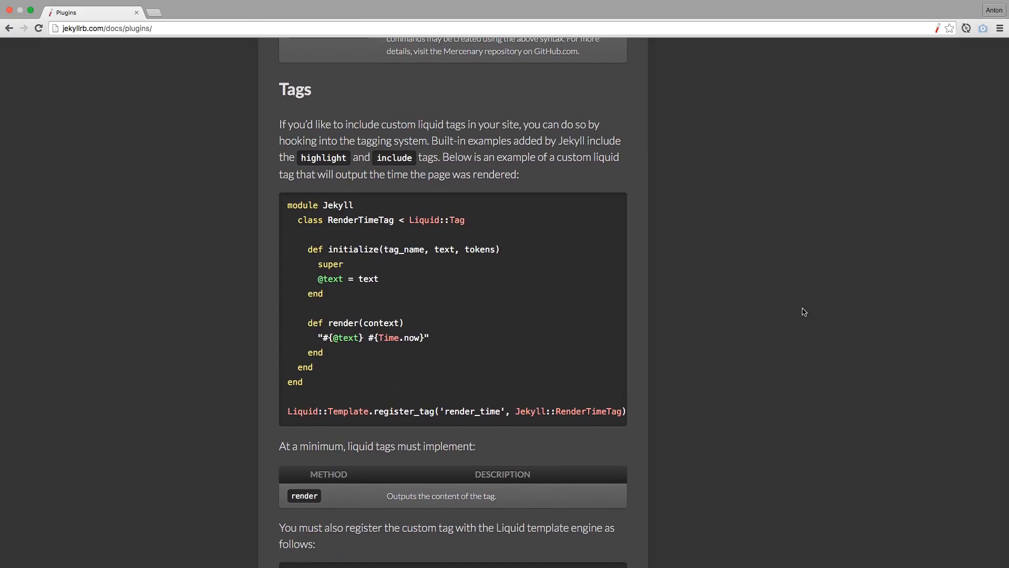
{"action": "scroll", "scroll_direction": "down", "scroll_amount": 3}
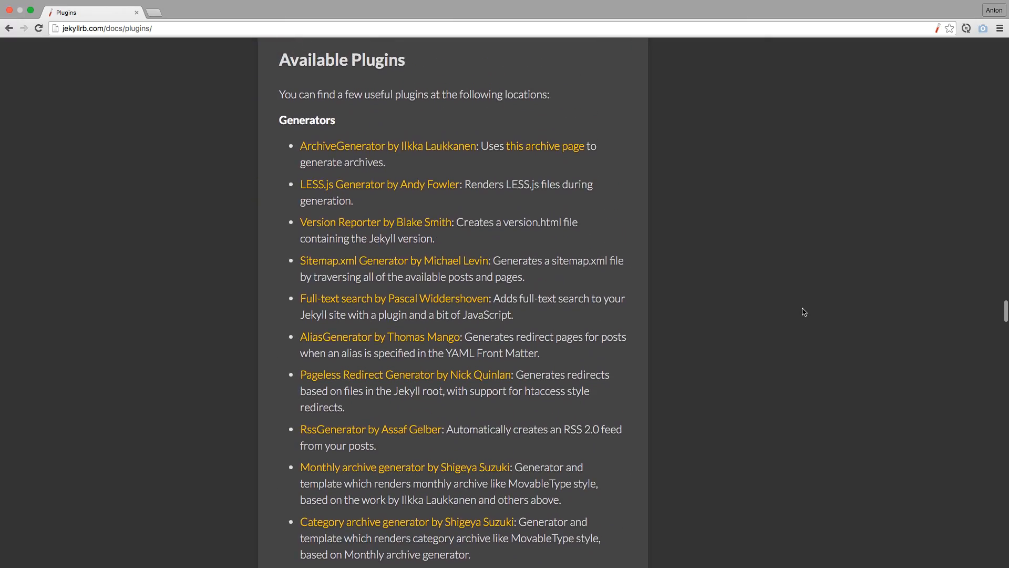
Step: Scroll the Available Plugins list and follow the Sitemap.xml Generator link to its GitHub source
{"action": "scroll", "scroll_direction": "up", "scroll_amount": 3}
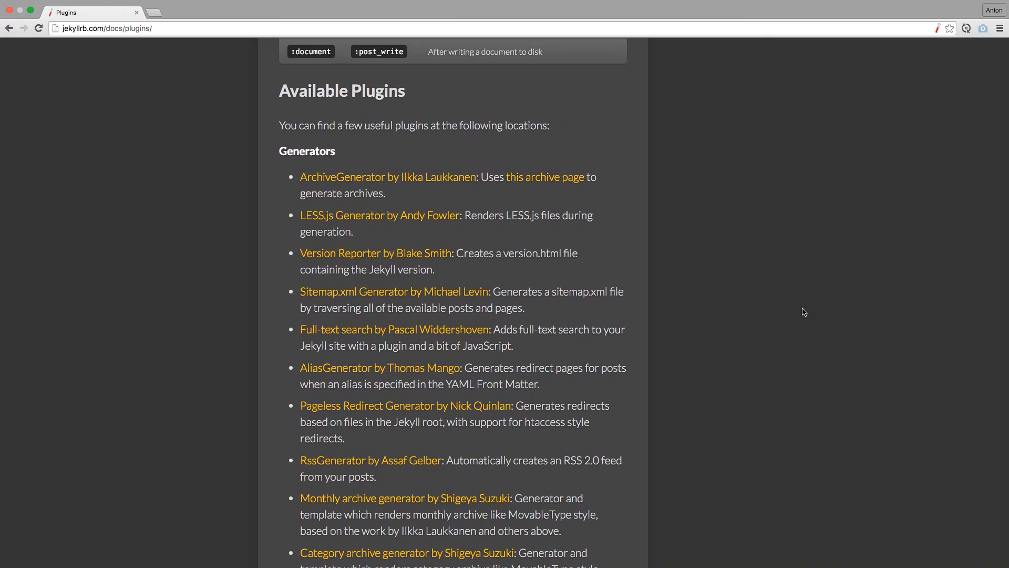
{"action": "scroll", "scroll_direction": "down", "scroll_amount": 3}
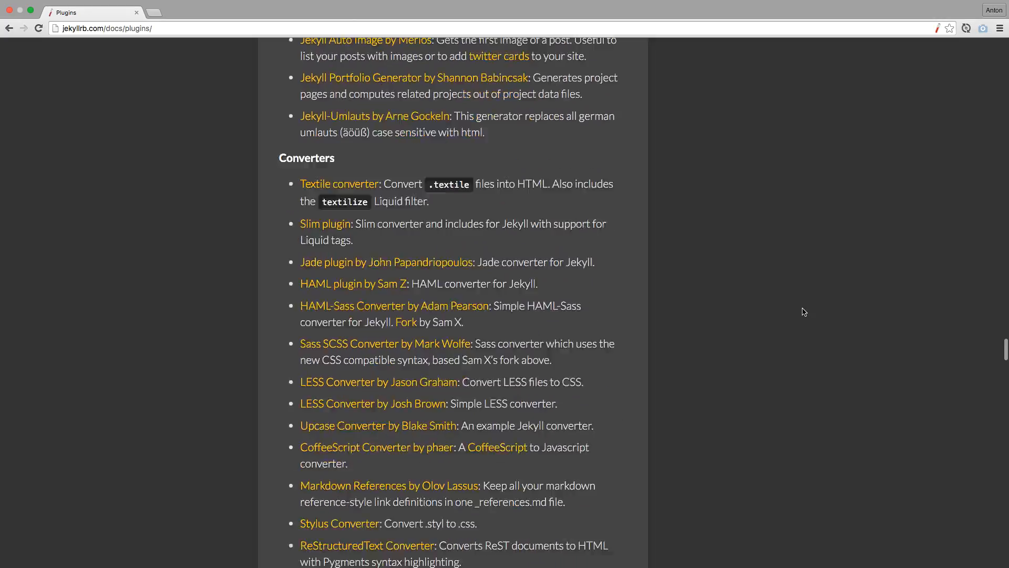
{"action": "scroll", "scroll_direction": "down", "scroll_amount": 3}
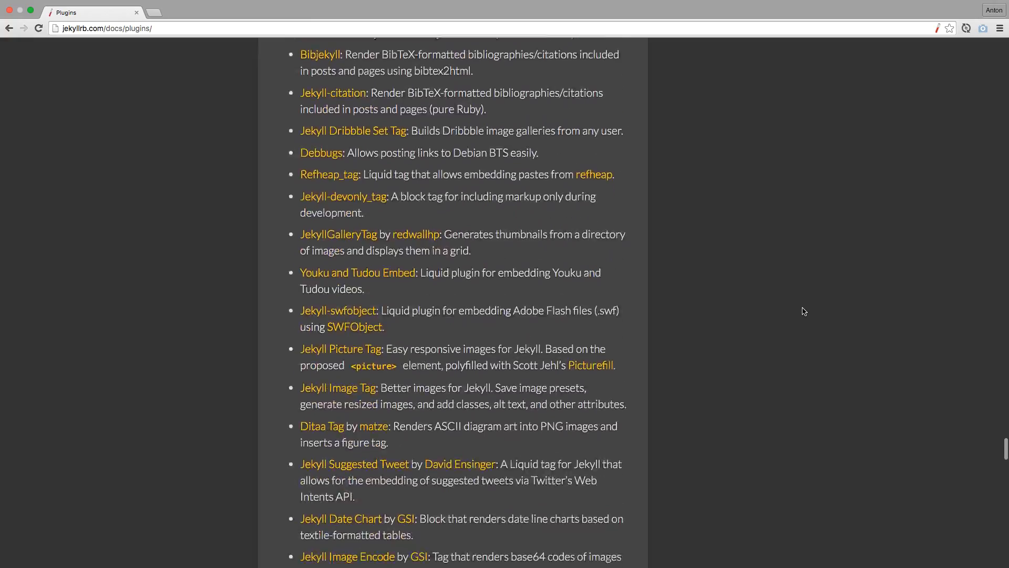
{"action": "scroll", "scroll_direction": "down", "scroll_amount": 3}
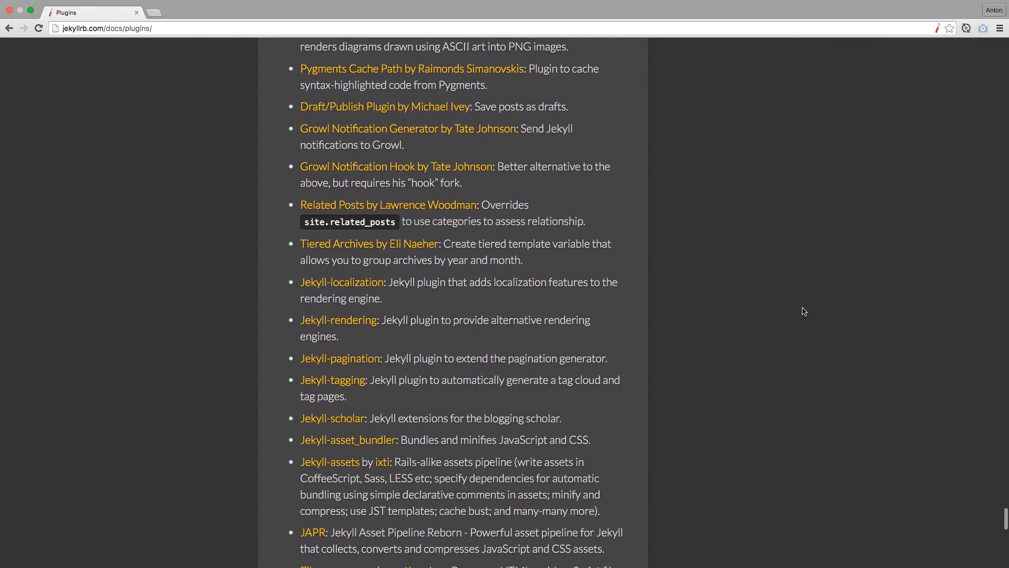
{"action": "scroll", "scroll_direction": "down", "scroll_amount": 3}
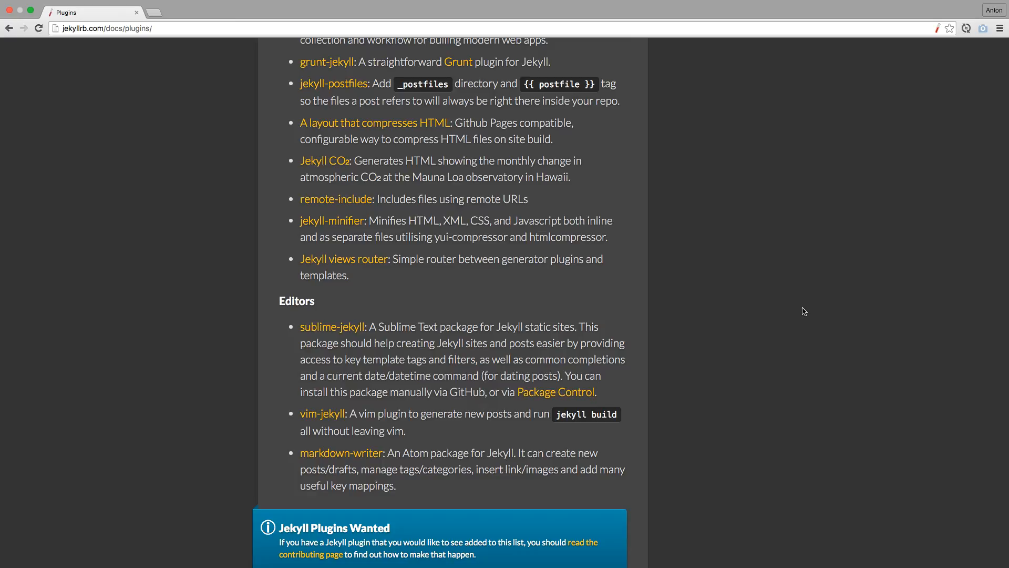
{"action": "scroll", "scroll_direction": "up", "scroll_amount": 3}
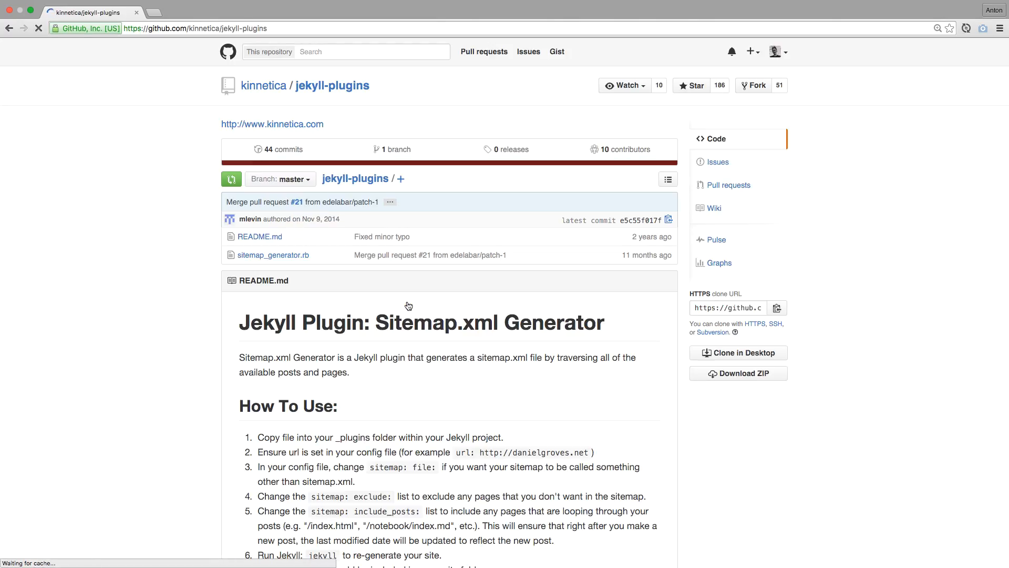
{"action": "left_click", "coordinate": [273, 254]}
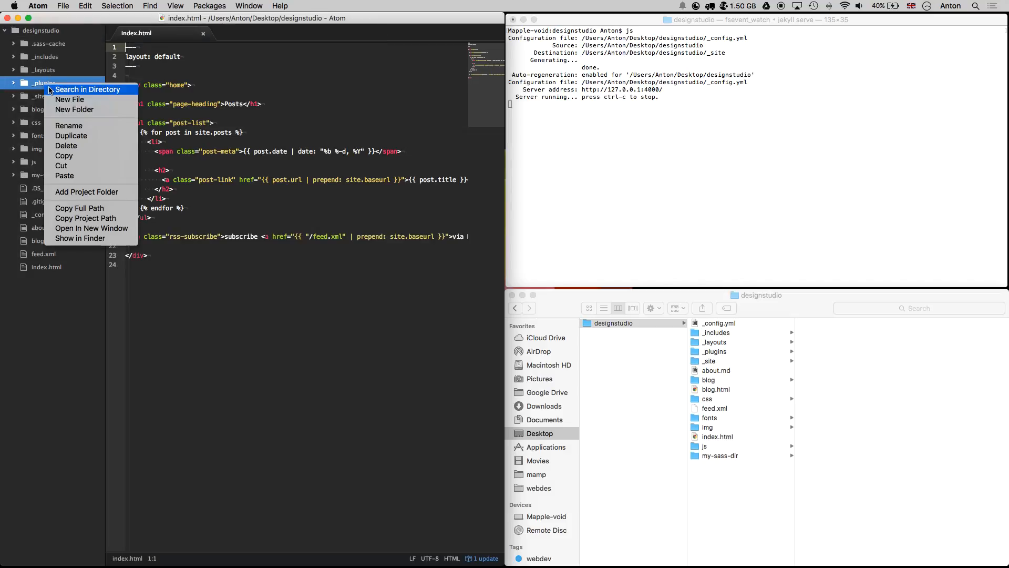
Step: Create a new sitemap_generator.rb file inside the _plugins folder
{"action": "left_click", "coordinate": [69, 98]}
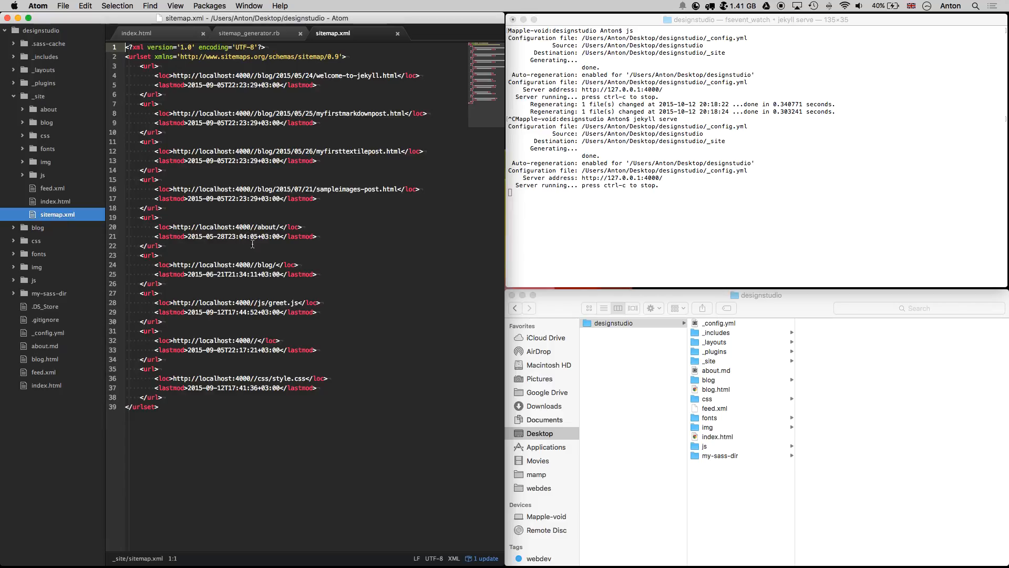
{"action": "mouse_move", "coordinate": [365, 427]}
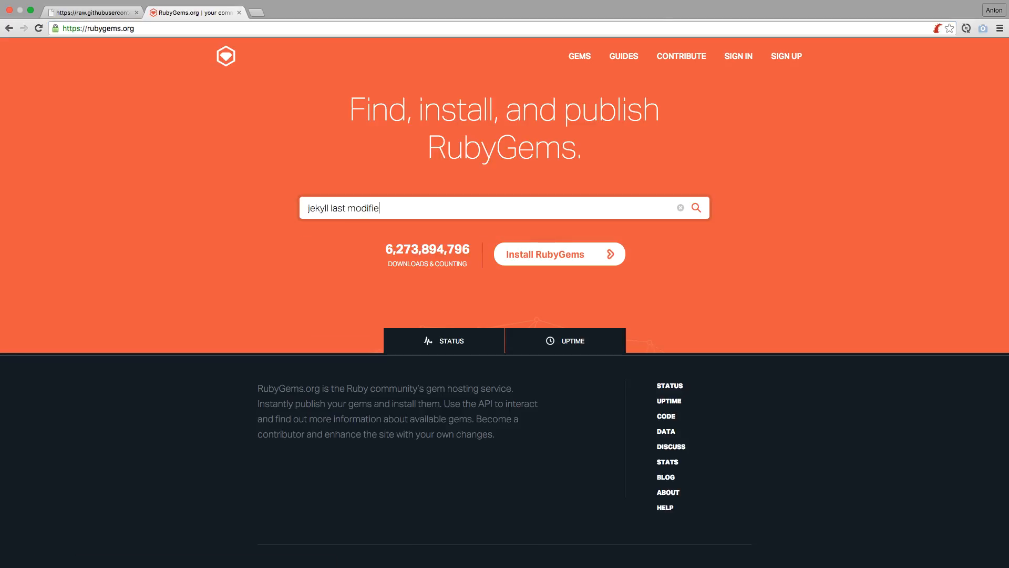
Step: Search RubyGems.org for 'jekyll last modified' to find the jekyll-last-modified-at gem
{"action": "left_click", "coordinate": [696, 207]}
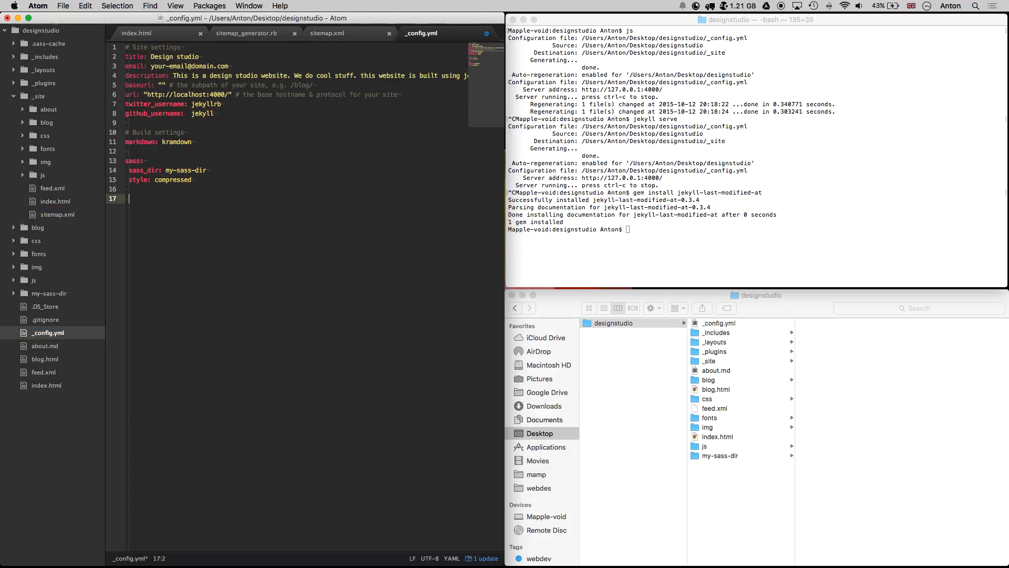
Step: Register the gem in _config.yml's gems list and add a last_modified span to blog.html
{"action": "type", "text": "gems: [je"}
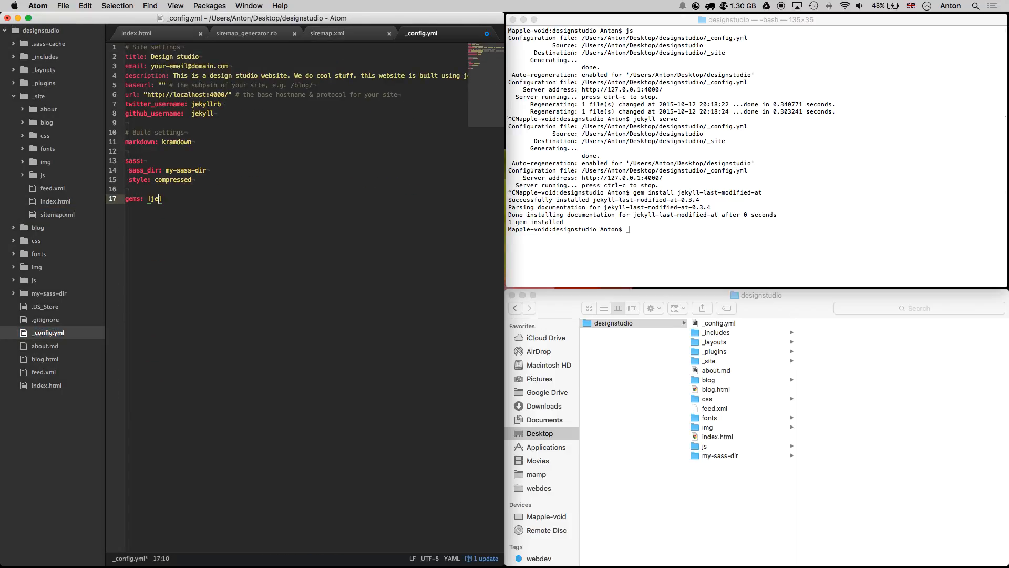
{"action": "left_click", "coordinate": [45, 359]}
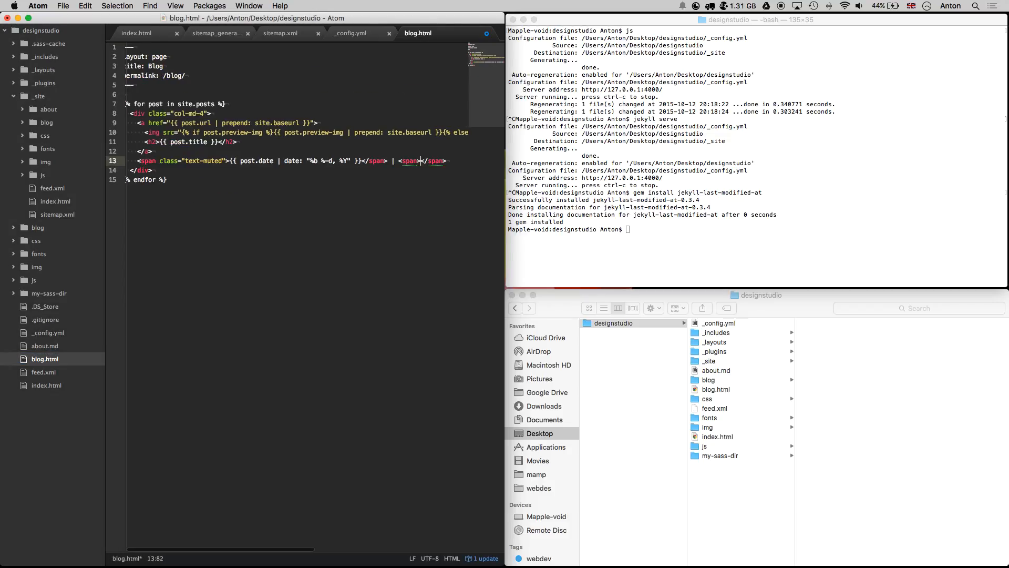
{"action": "type", "text": "last_modified"}
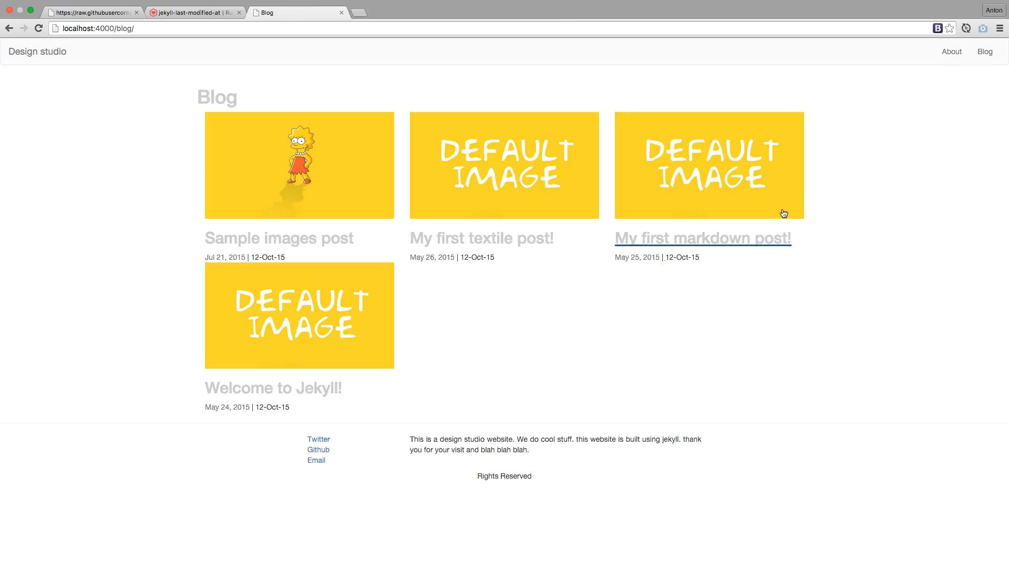
{"action": "mouse_move", "coordinate": [541, 262]}
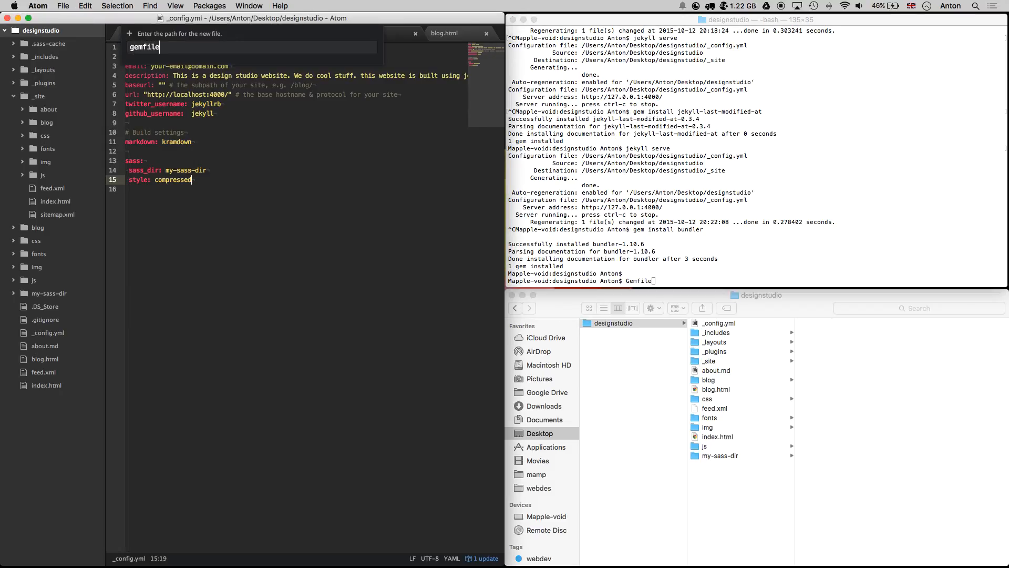
Step: Create the gemfile with group :jekyll_plugins containing gem "jekyll_reading_time"
{"action": "key", "text": "Return"}
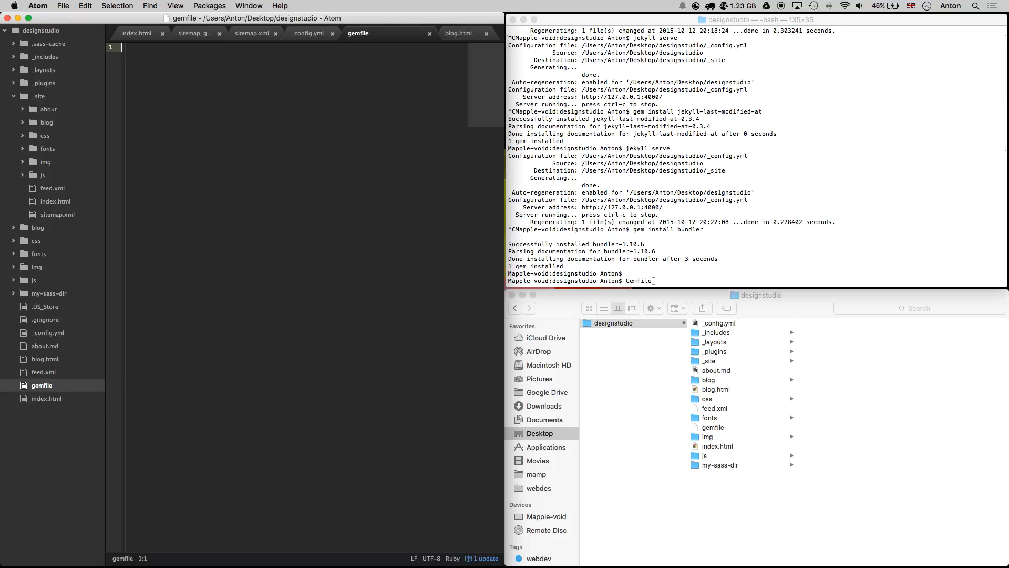
{"action": "type", "text": "group :jekyll_plugins do"}
{"action": "type", "text": "gem \""}
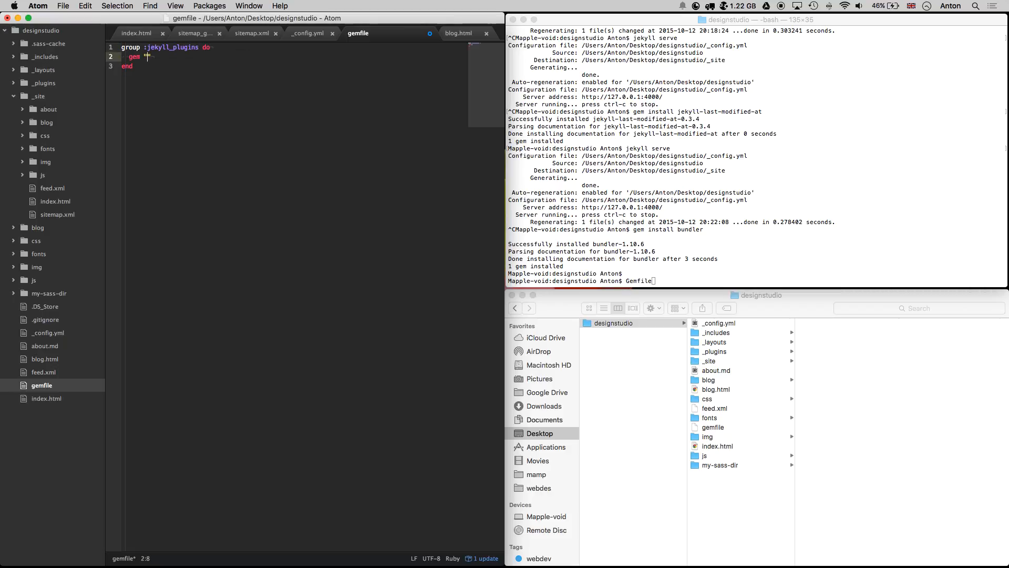
{"action": "type", "text": "jekyll_reading_time"}
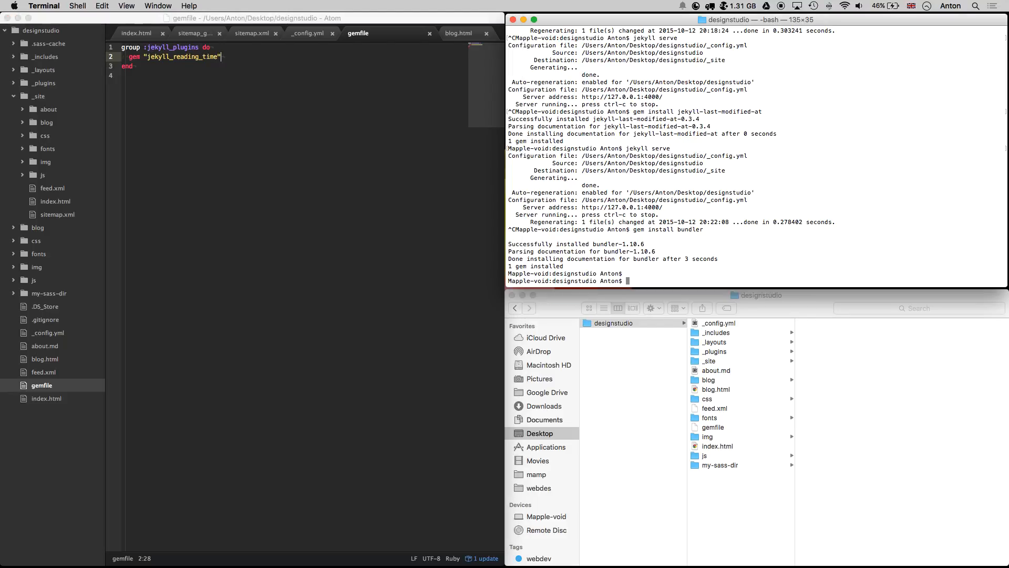
Step: Run bundle install and view the generated Gemfile.lock
{"action": "type", "text": "bundle install"}
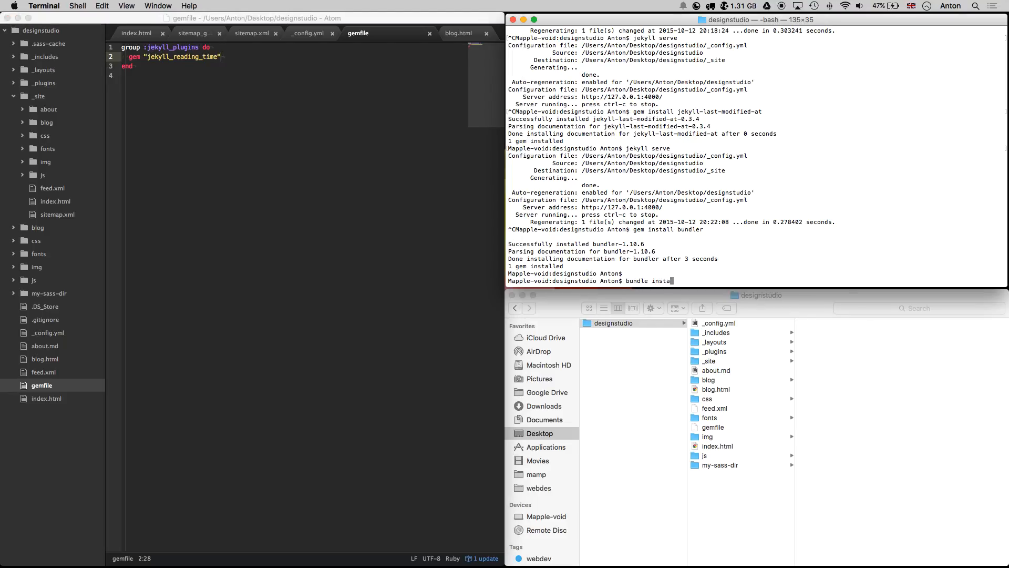
{"action": "key", "text": "Return"}
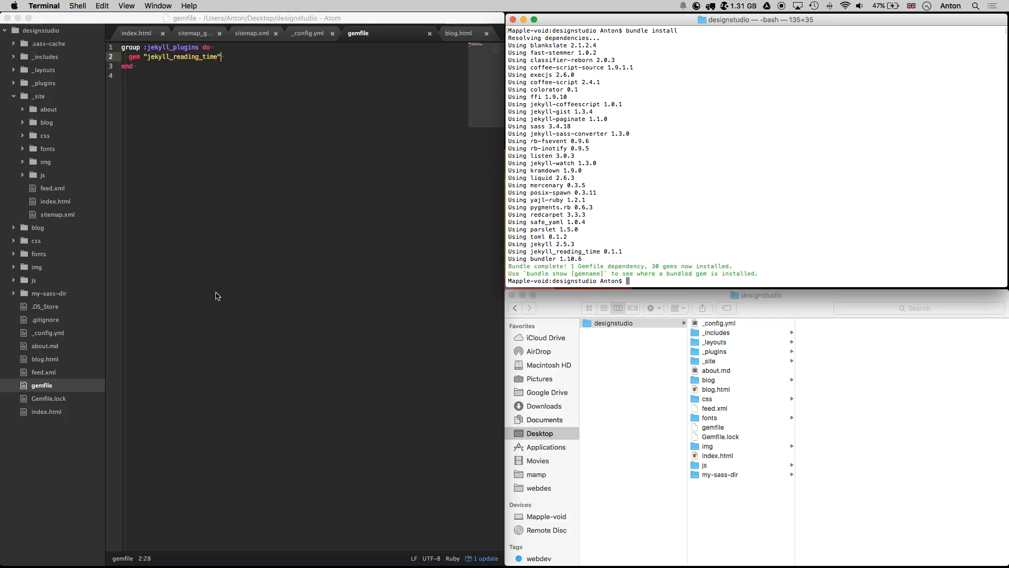
{"action": "left_click", "coordinate": [47, 397]}
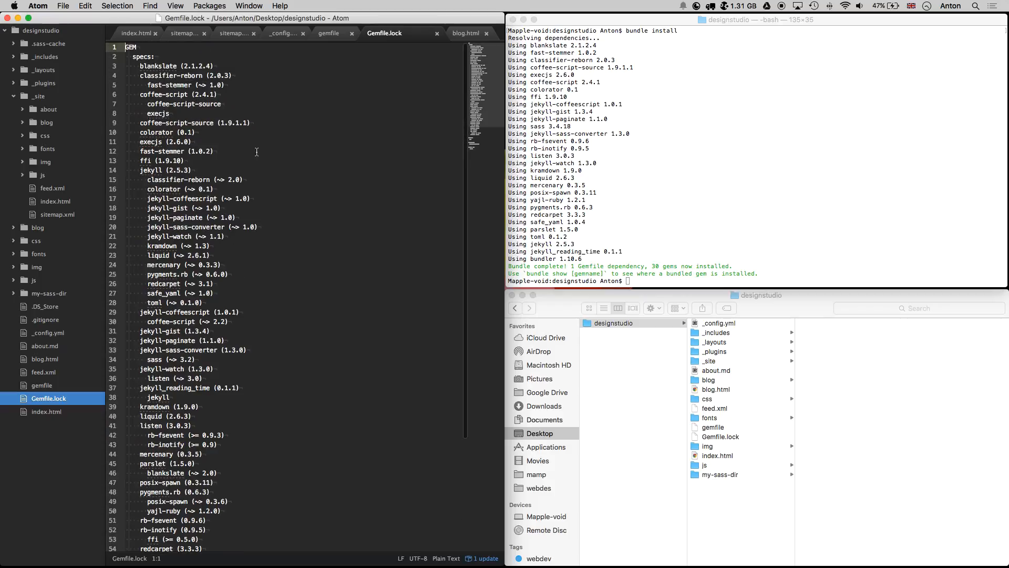
Step: Add {{ page.content | reading_time }} to the blog.html span and start jekyll serve
{"action": "left_click", "coordinate": [429, 33]}
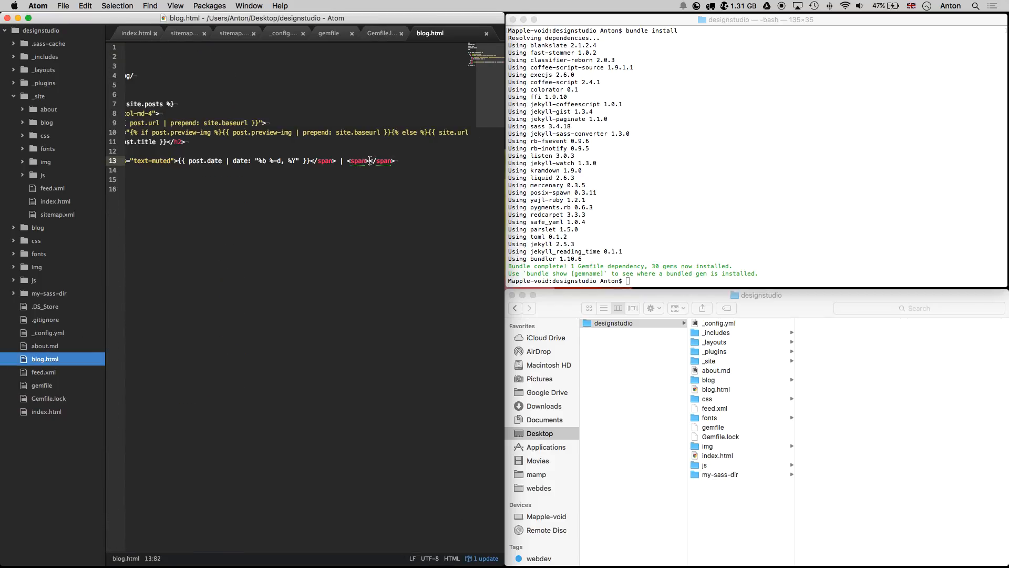
{"action": "type", "text": "{{ page.content | }}"}
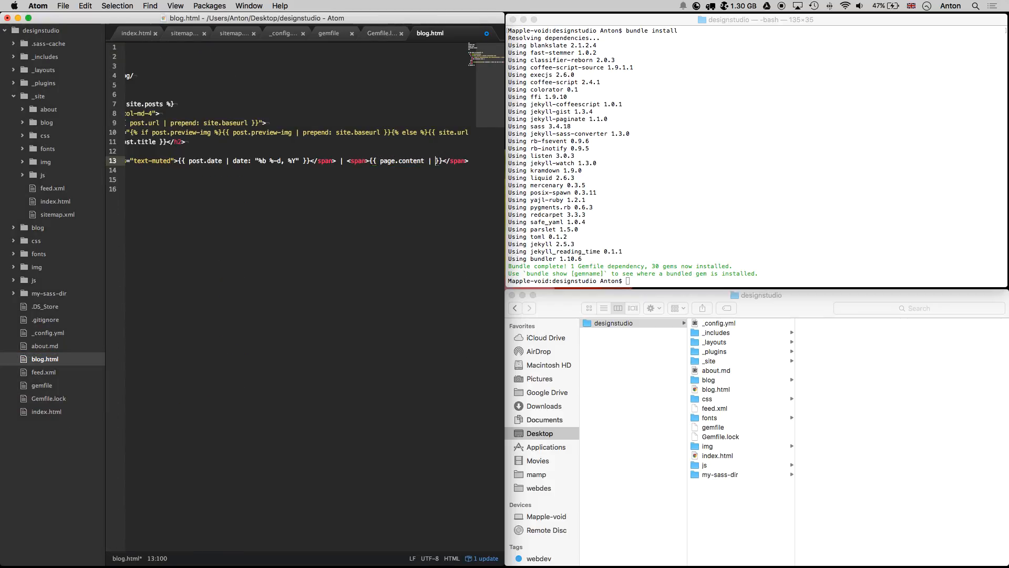
{"action": "type", "text": "reading_time"}
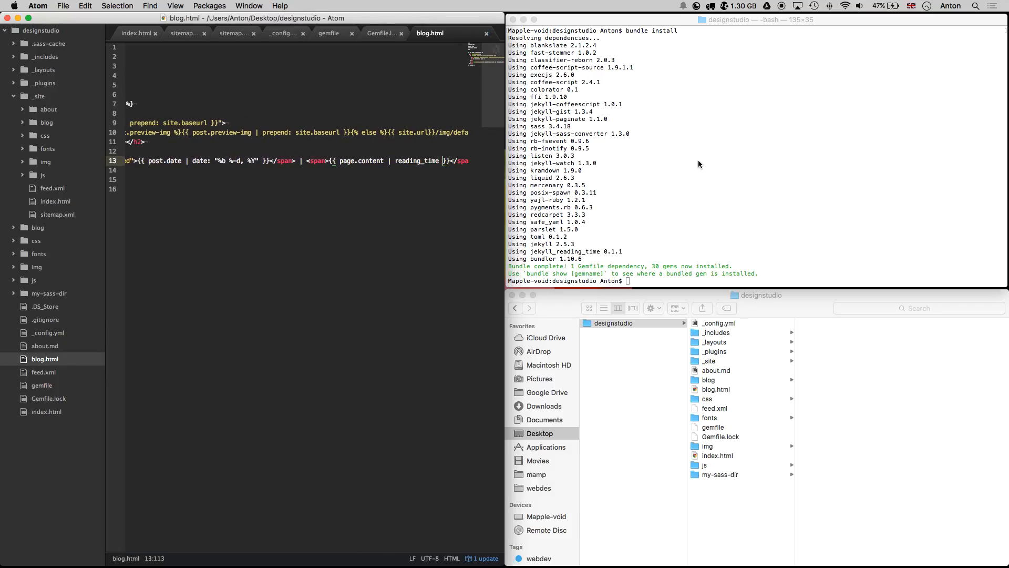
{"action": "type", "text": "jekyll serve"}
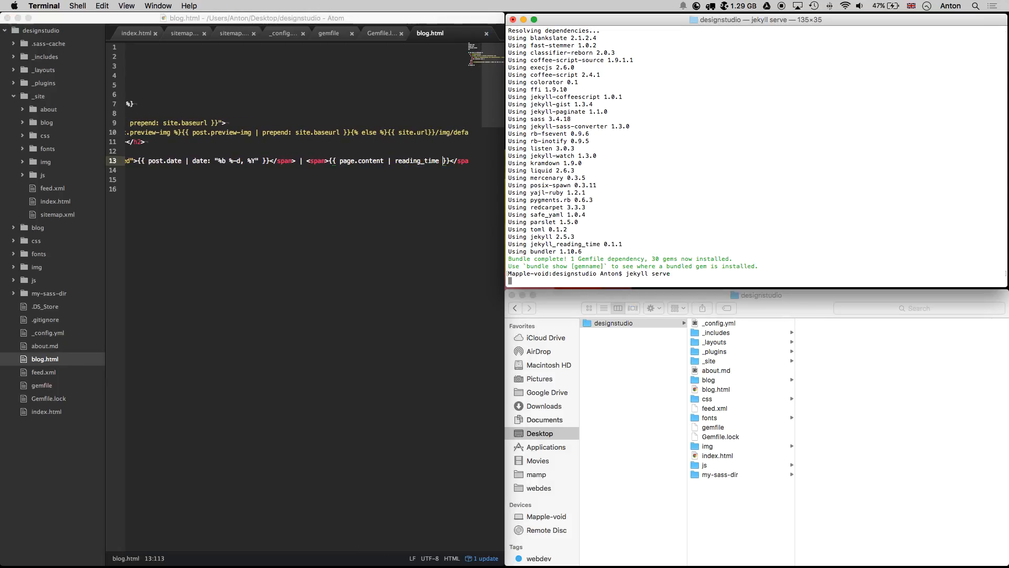
{"action": "key", "text": "Return"}
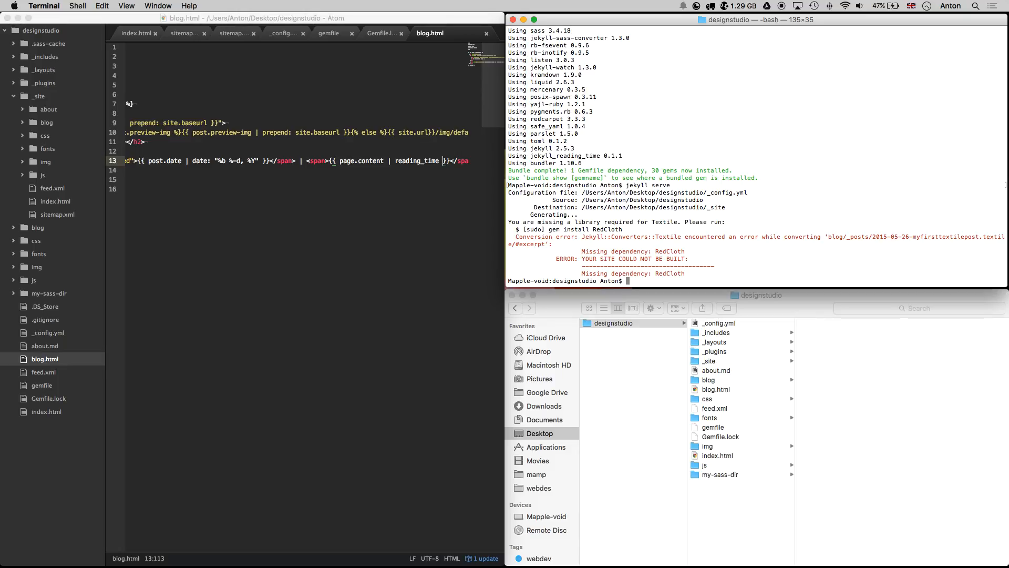
Step: Add gem "RedCloth" to the gemfile, restart jekyll serve and reload the local blog page
{"action": "left_click", "coordinate": [328, 33]}
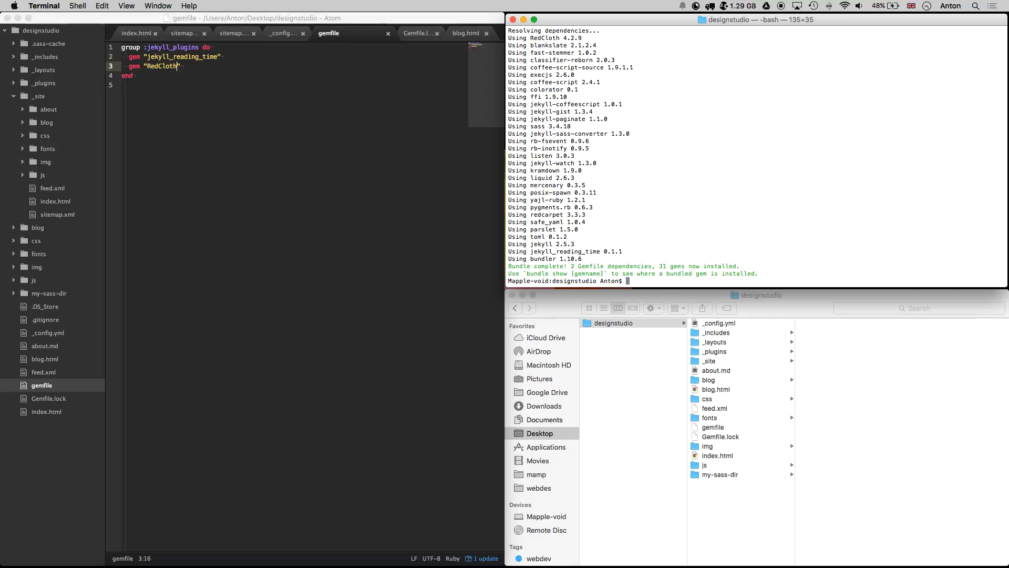
{"action": "type", "text": "jekyll serve"}
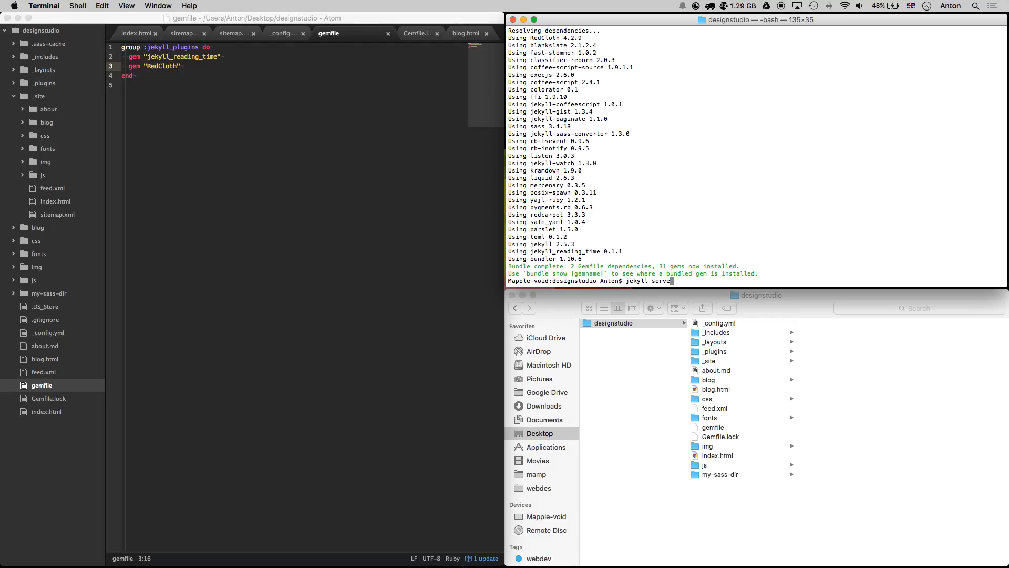
{"action": "key", "text": "Return"}
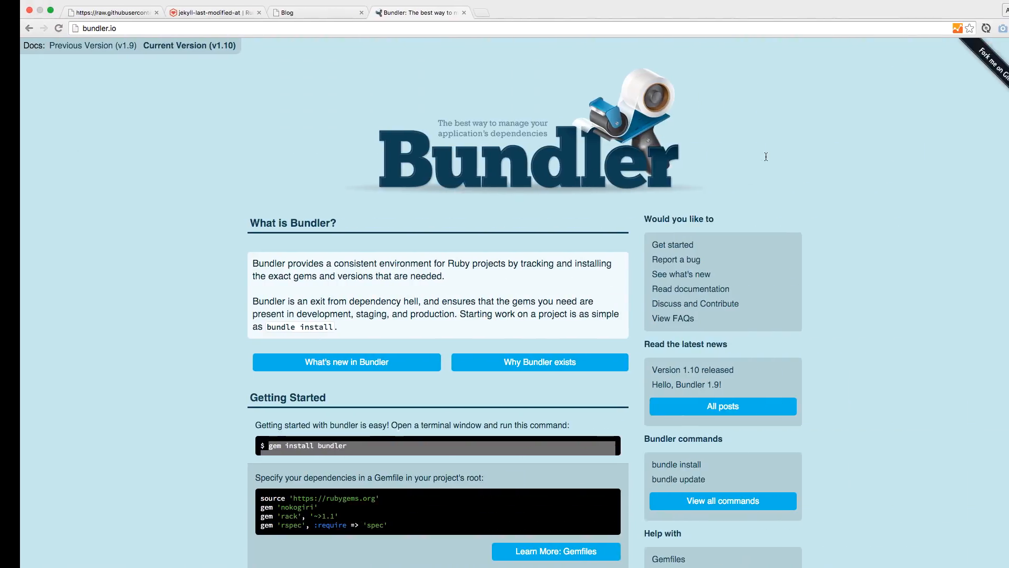
{"action": "left_click", "coordinate": [297, 13]}
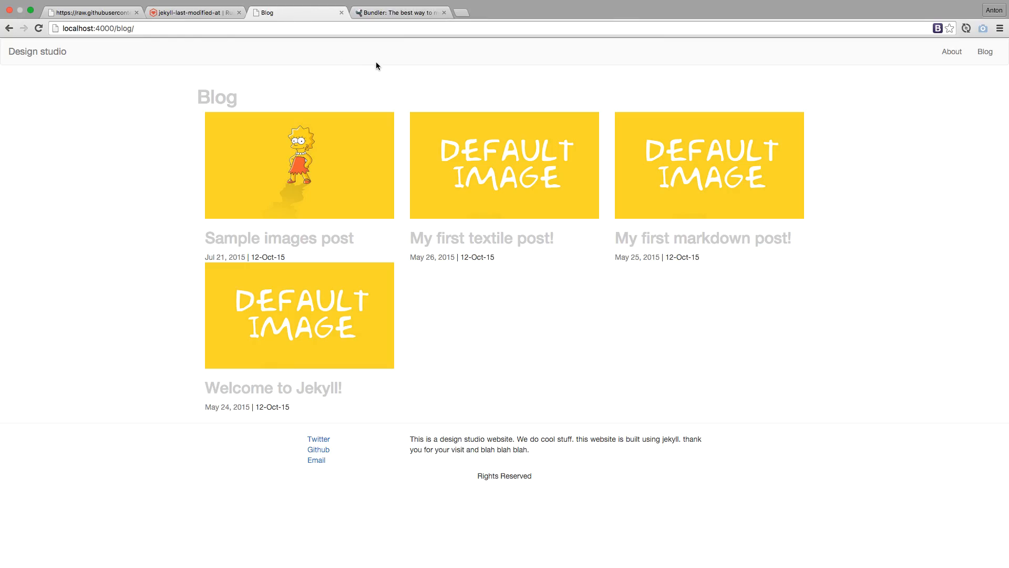